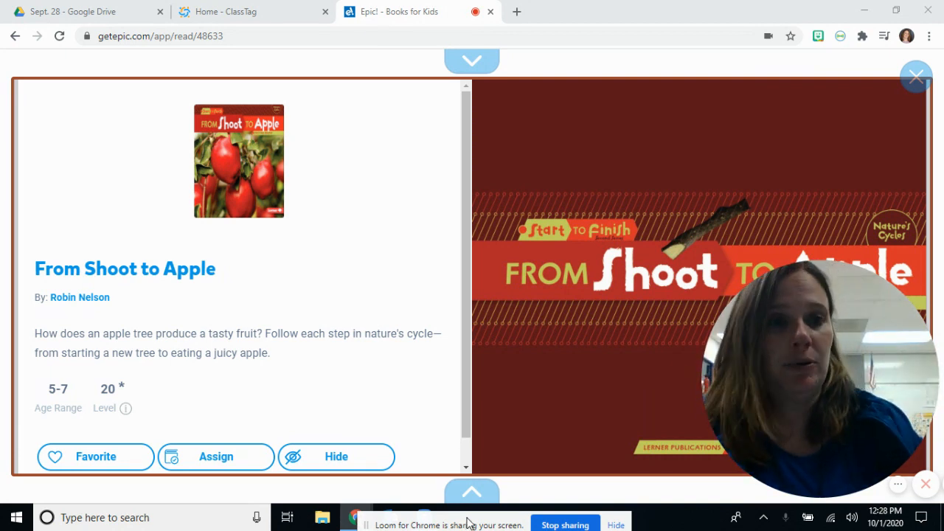
mouse_move(927, 234)
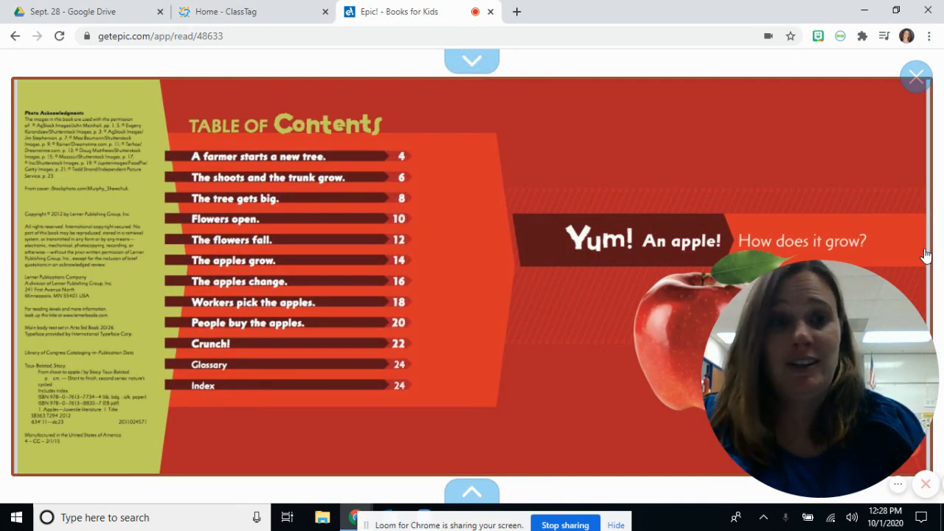
mouse_move(923, 256)
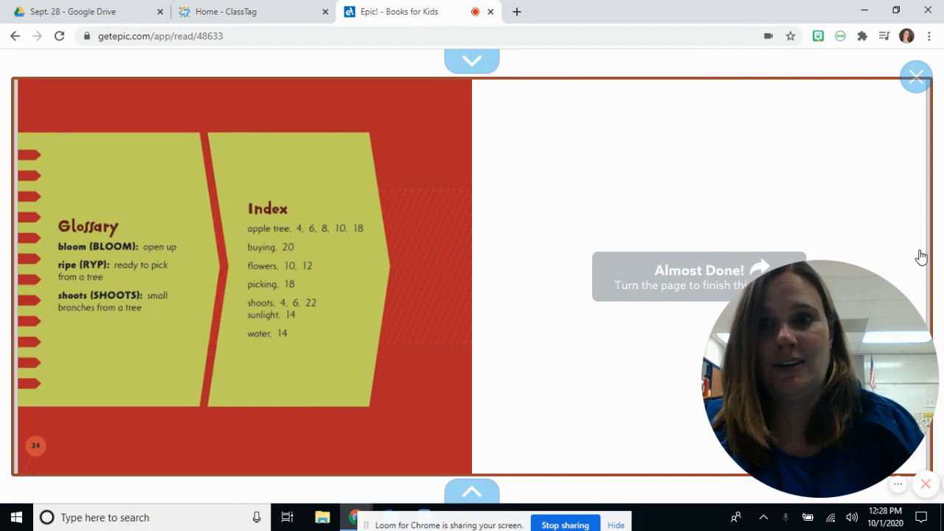
mouse_move(392, 327)
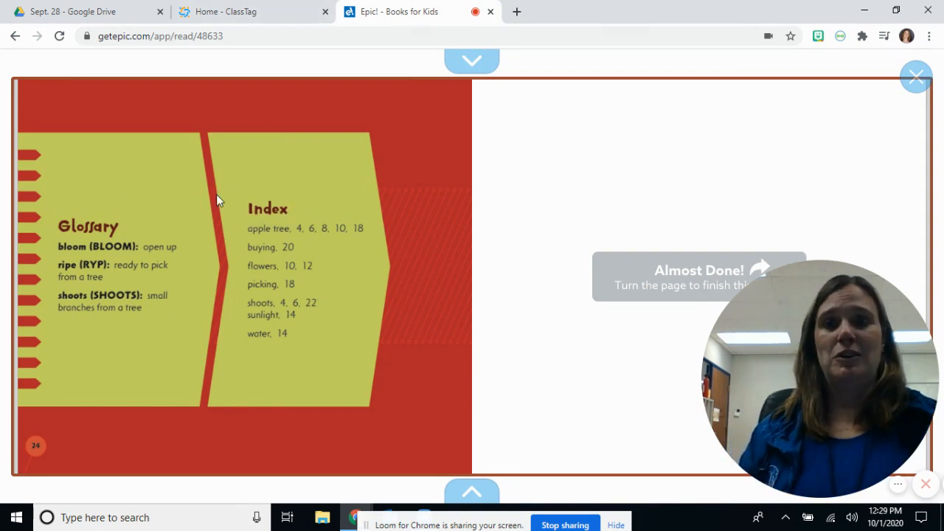
mouse_move(300, 322)
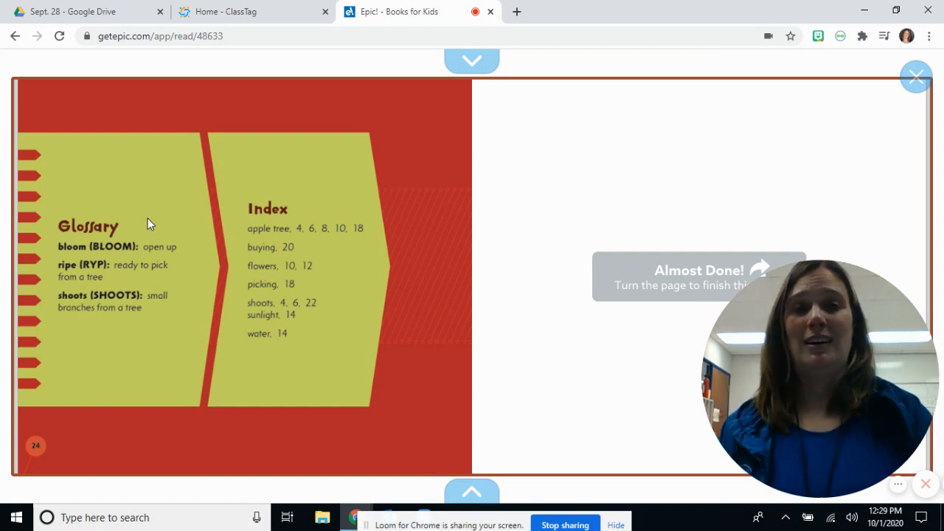
mouse_move(89, 252)
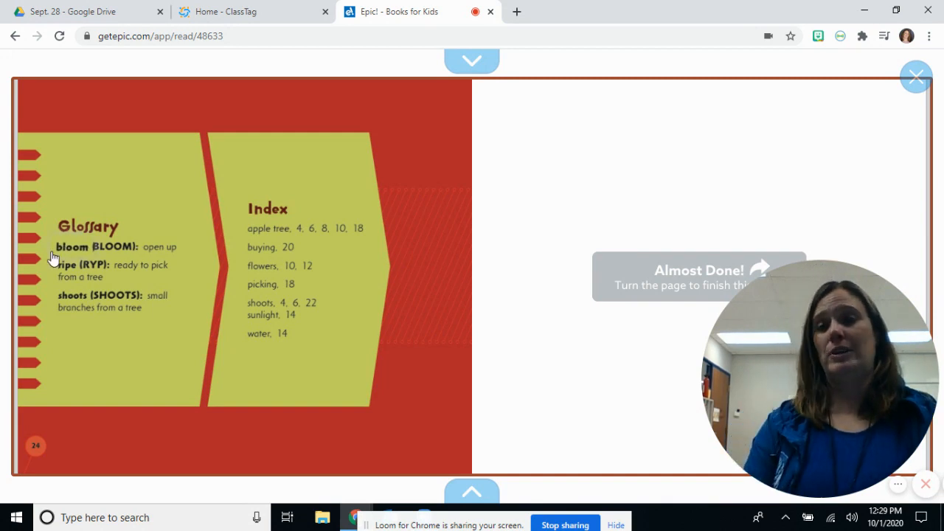
mouse_move(135, 253)
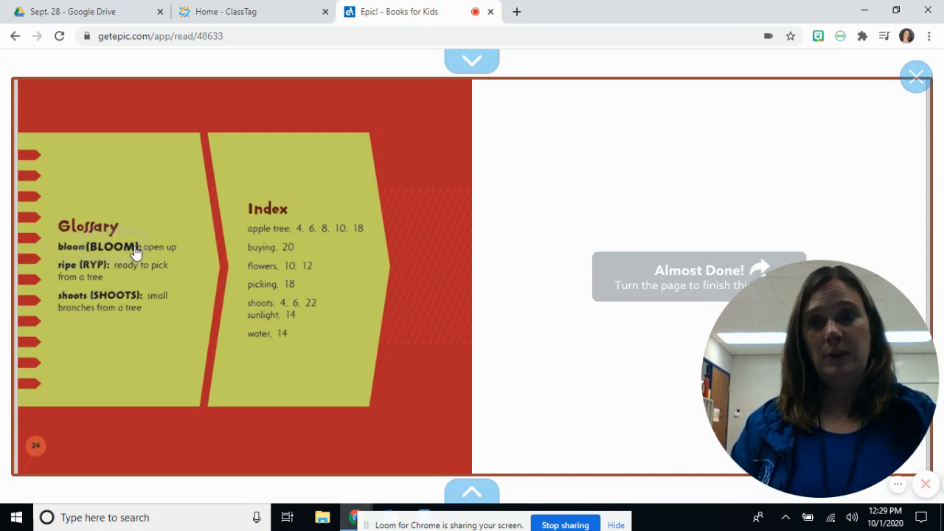
mouse_move(197, 249)
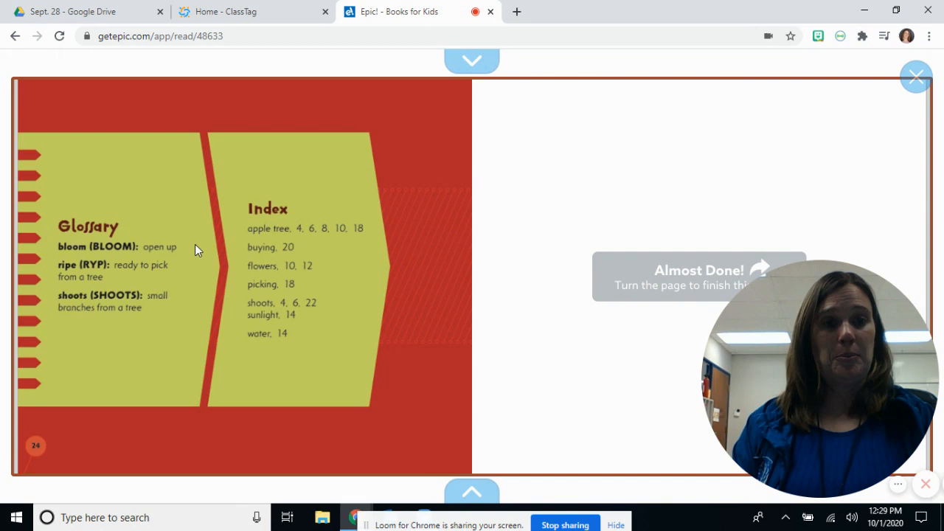
mouse_move(131, 264)
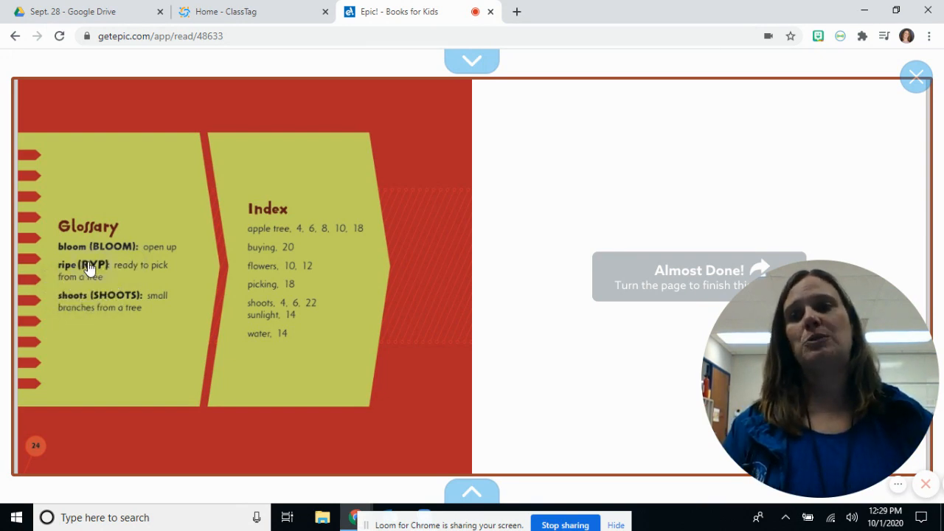
mouse_move(135, 276)
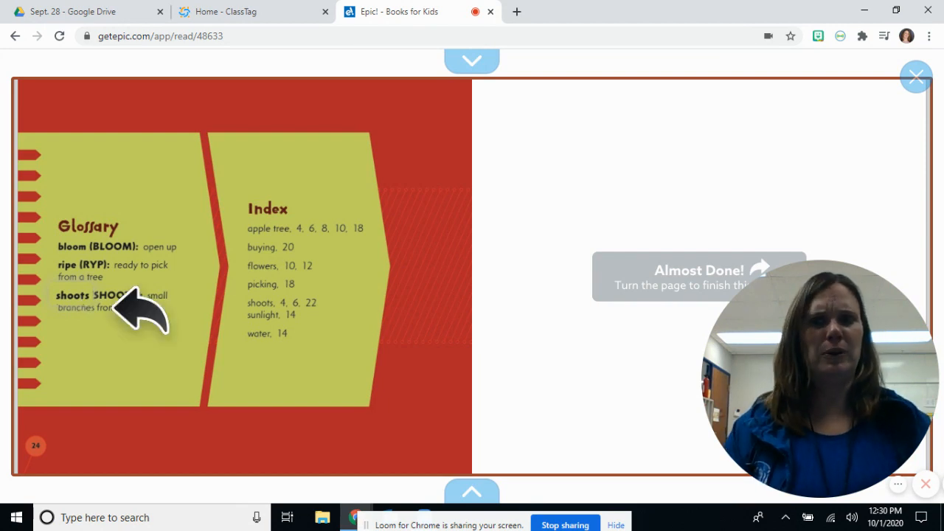
mouse_move(172, 305)
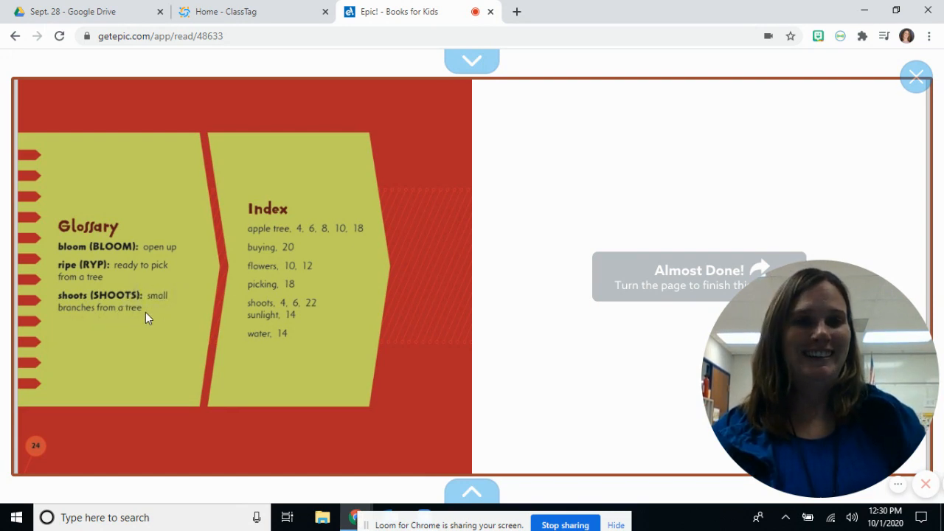
mouse_move(179, 302)
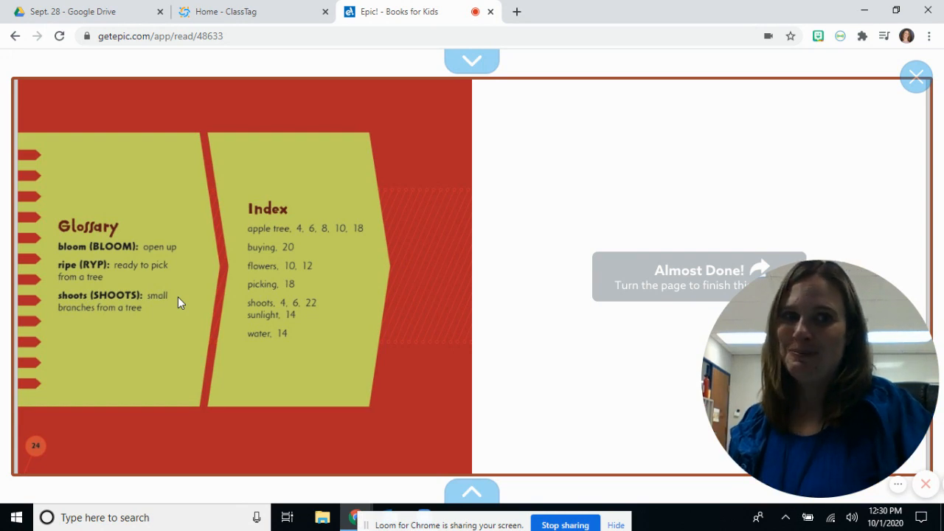
Step: Close the 'From Shoot to Apple' reader to return to the apples search results
left_click(916, 77)
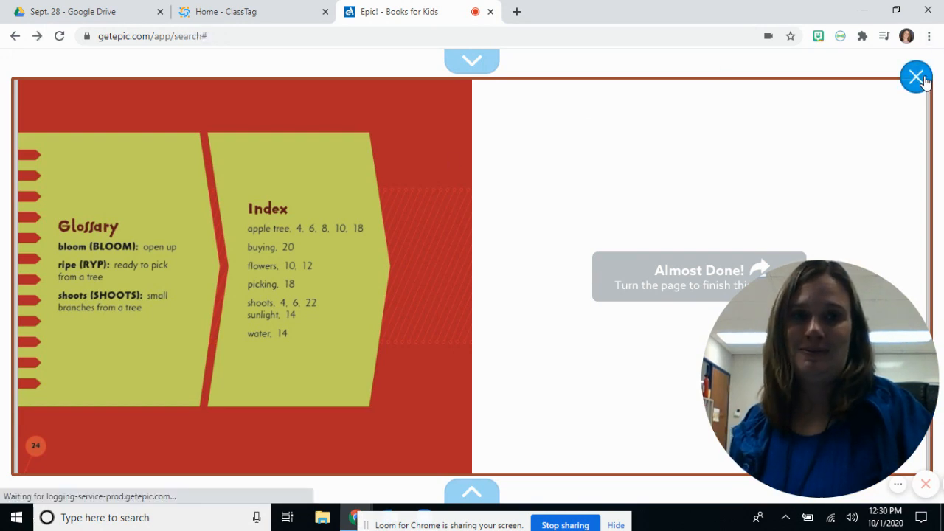
left_click(916, 77)
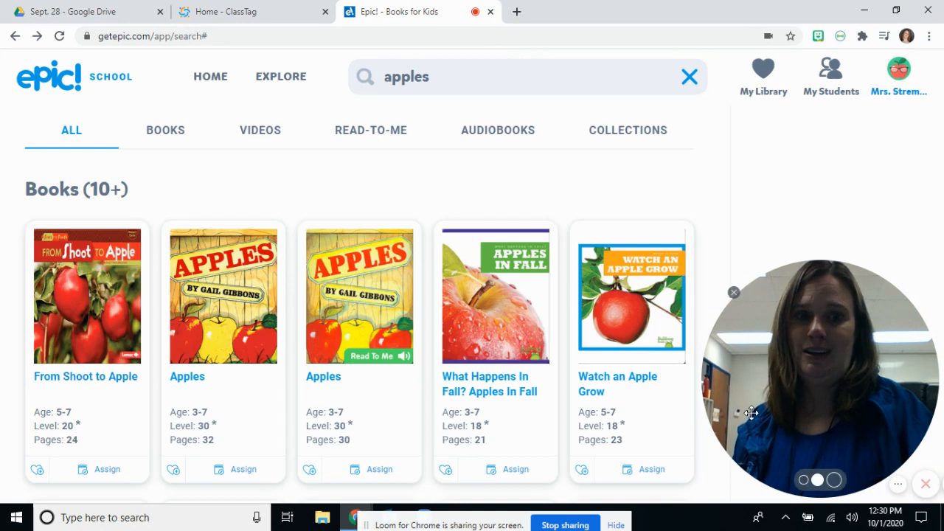